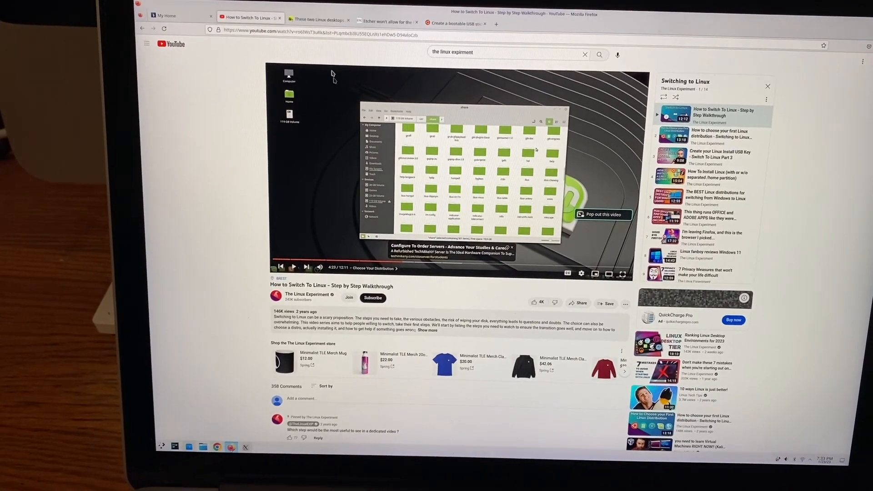
Scroll through the ZDNet simplest-Linux-desktops article until the Netrunner 23 'Vaporware' piece loads
click(317, 20)
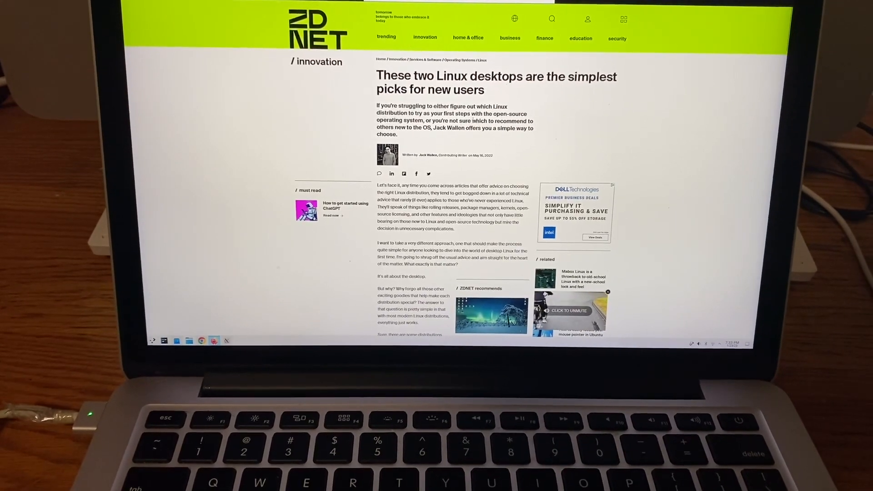
scroll(down, 3)
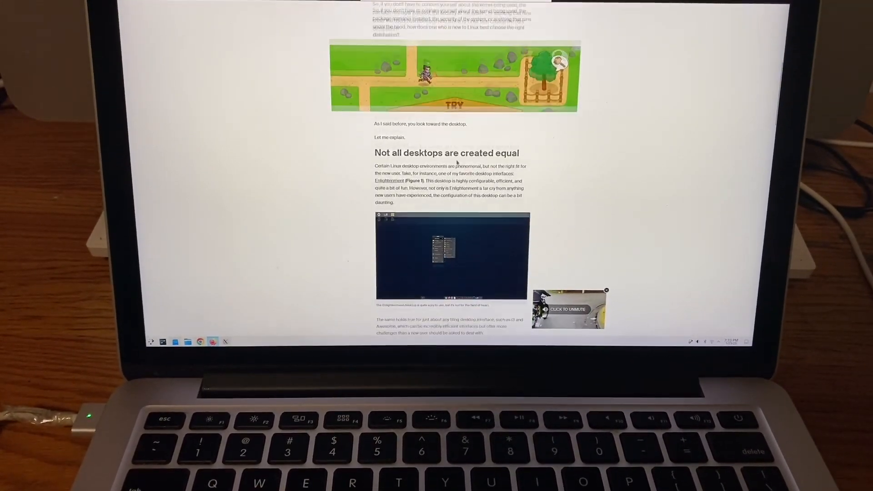
scroll(up, 3)
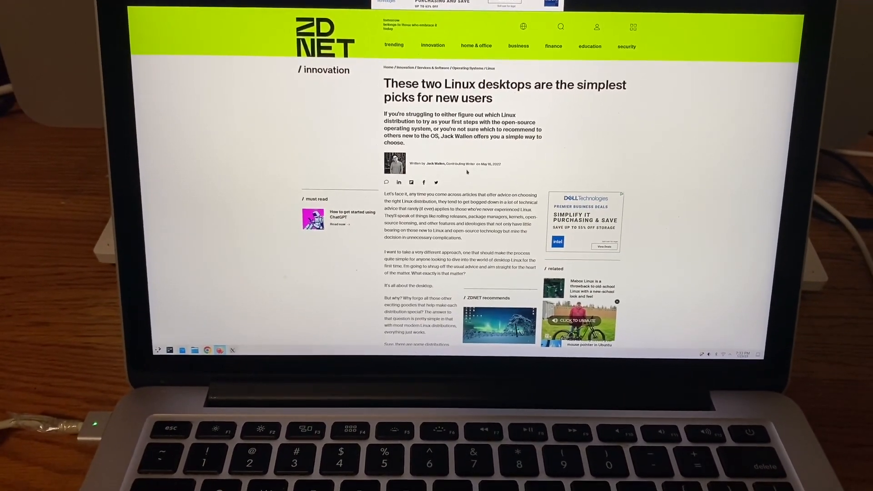
scroll(down, 3)
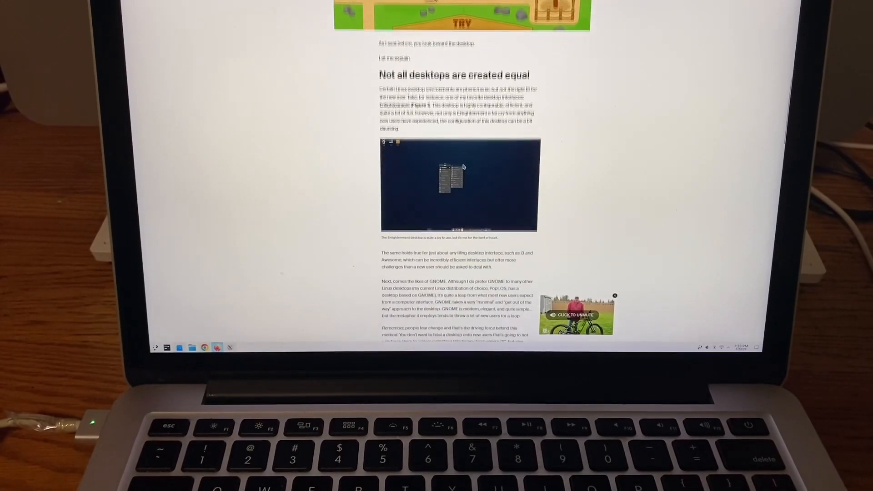
scroll(down, 3)
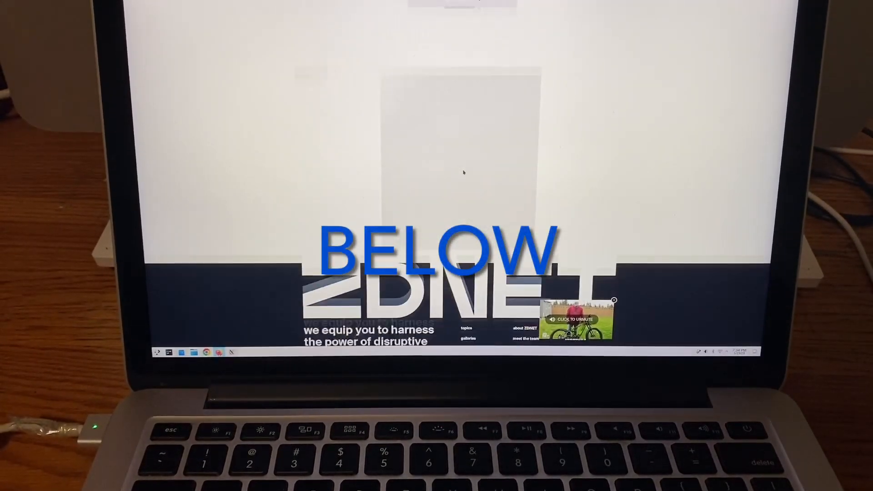
scroll(down, 3)
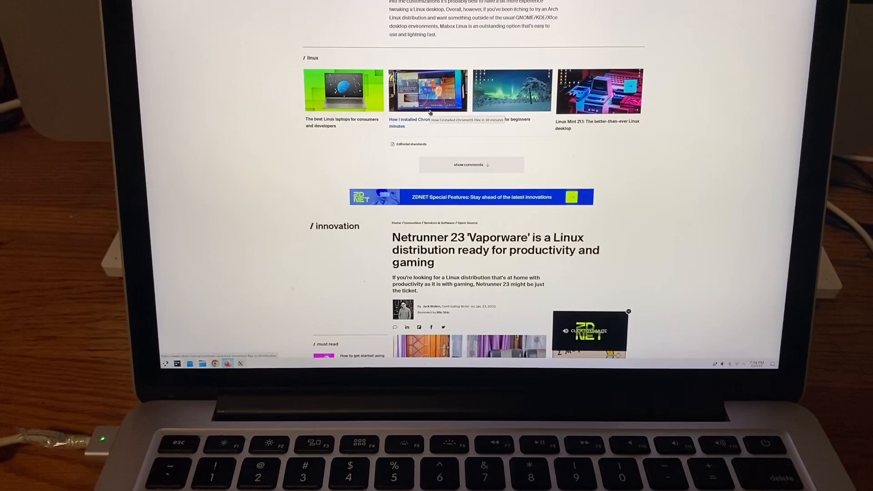
scroll(down, 3)
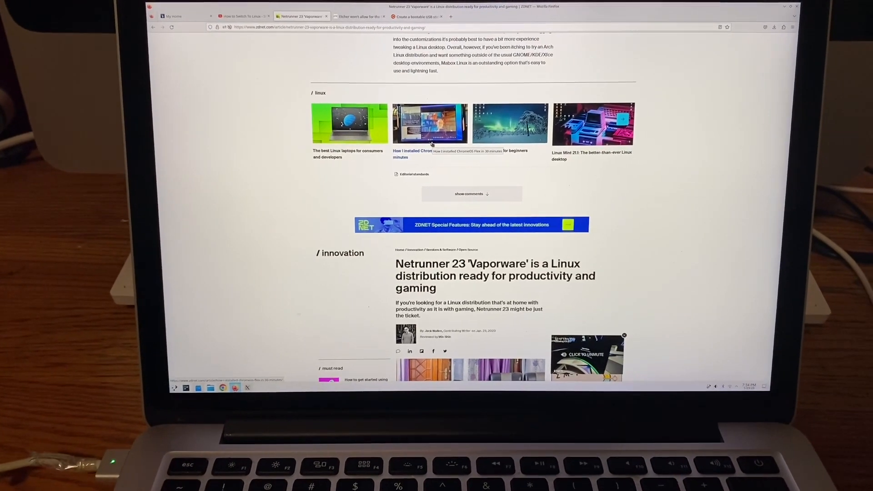
scroll(down, 3)
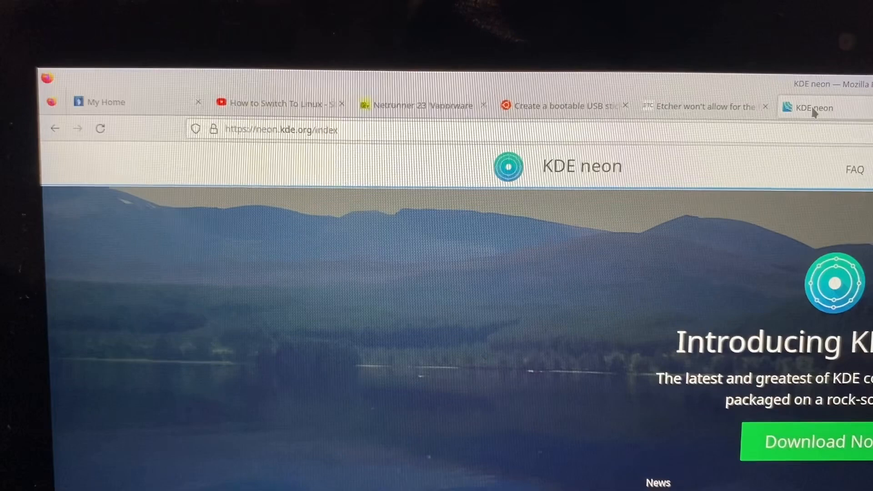
Switch to the KDE neon tab showing the homepage's Download Now offer
scroll(down, 3)
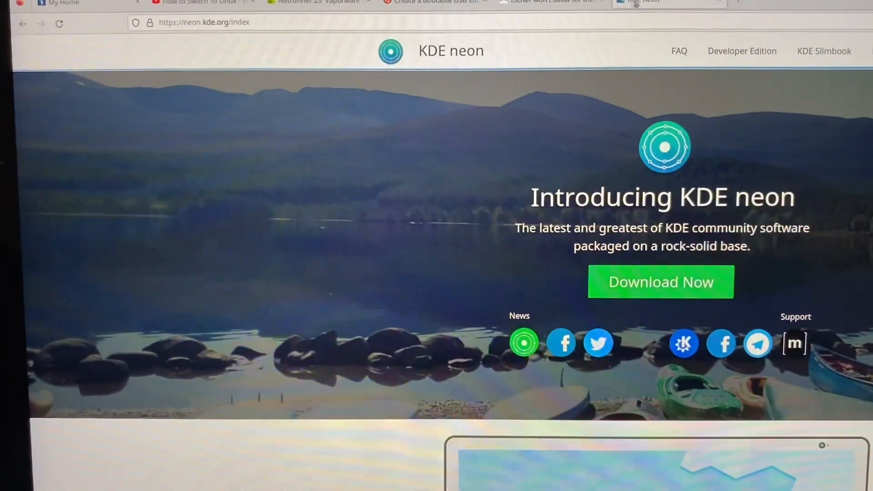
click(345, 20)
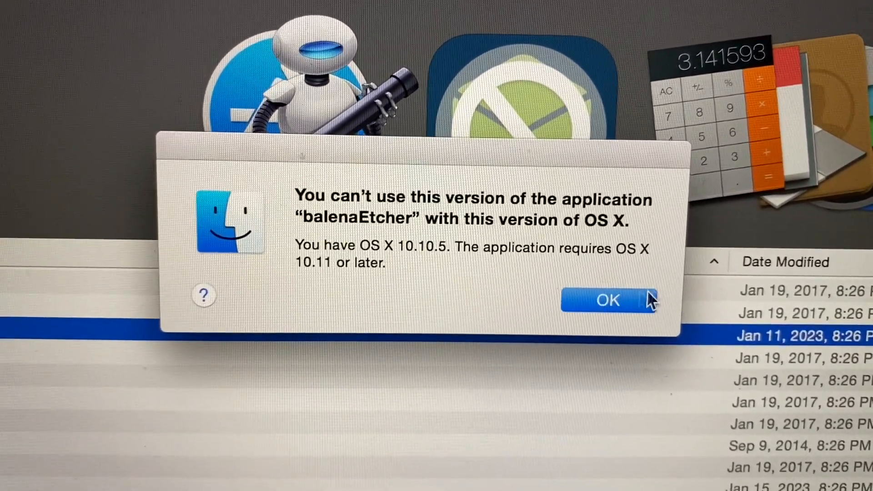
Dismiss the OS X warning and load the Linux Mint ISO from the LINUX BOOT drive
click(608, 300)
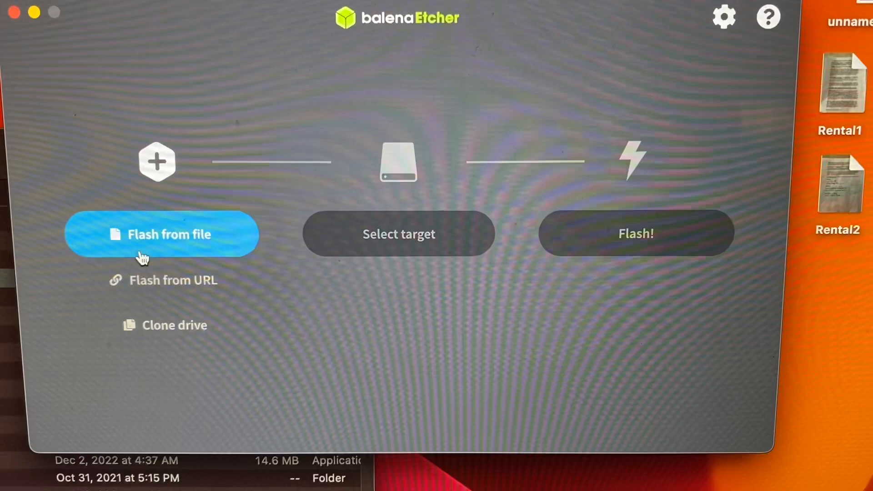
click(162, 234)
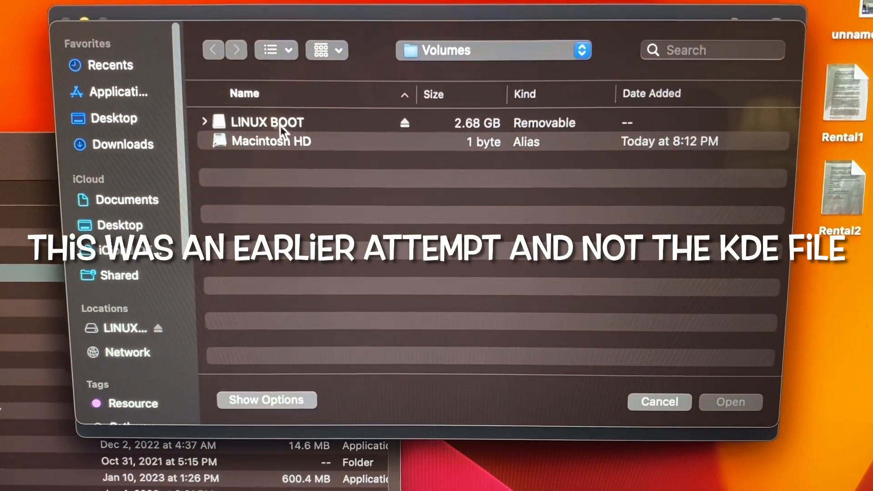
double_click(267, 122)
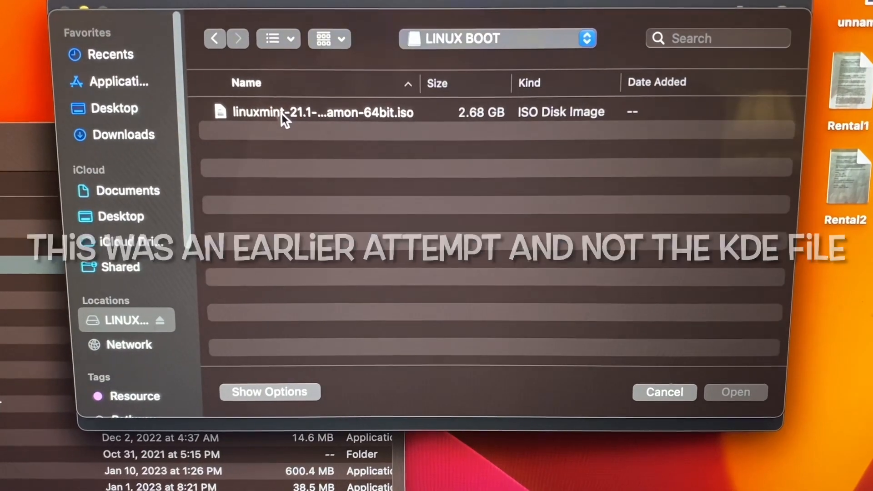
click(322, 112)
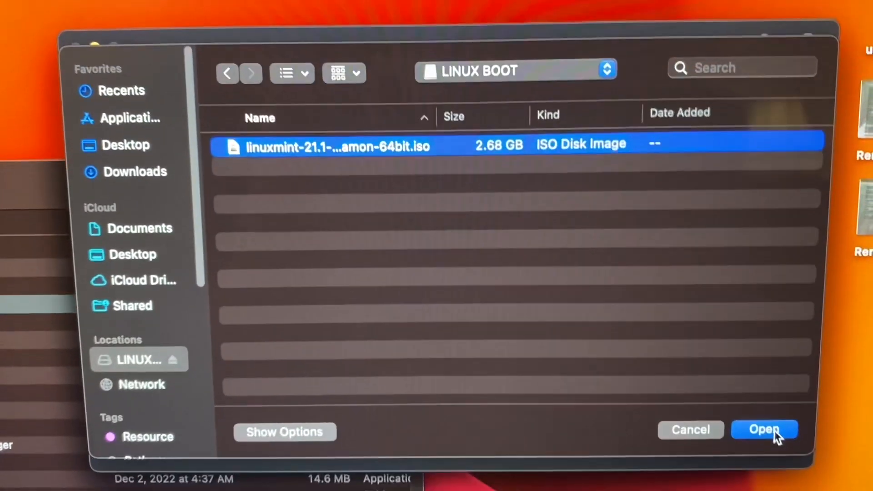
click(763, 429)
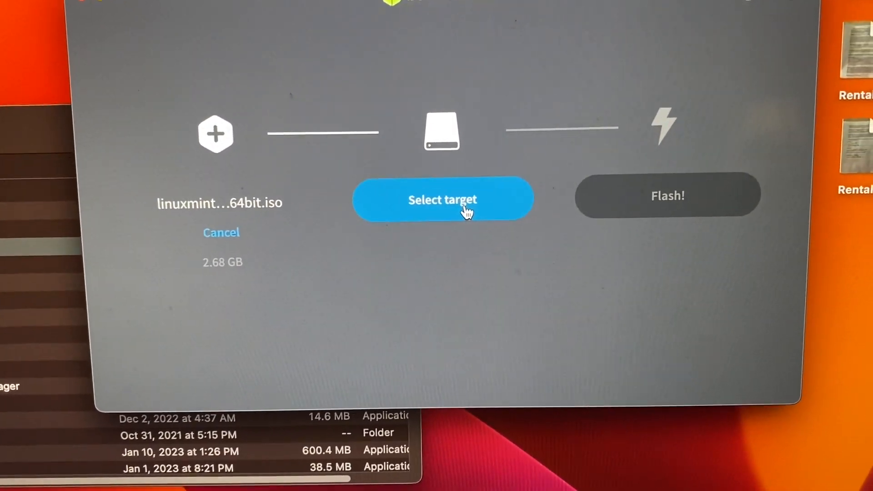
click(443, 198)
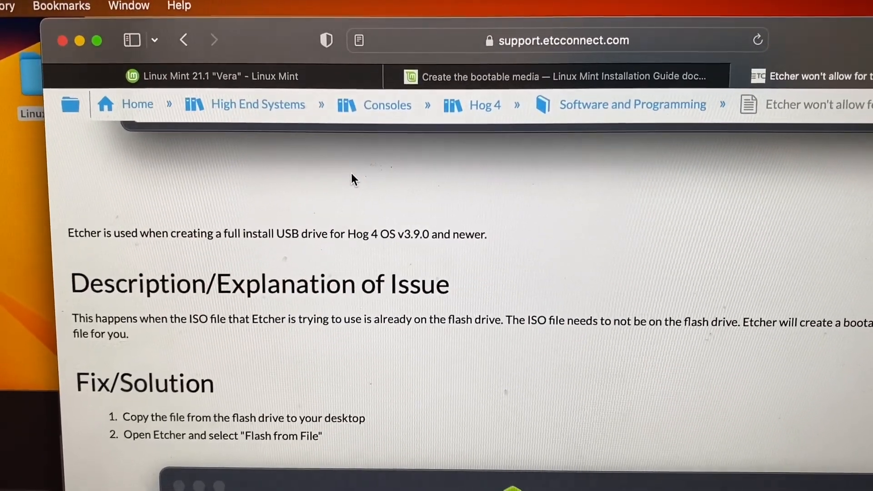
Scroll the etcconnect support article down to its Description and Fix sections
scroll(down, 3)
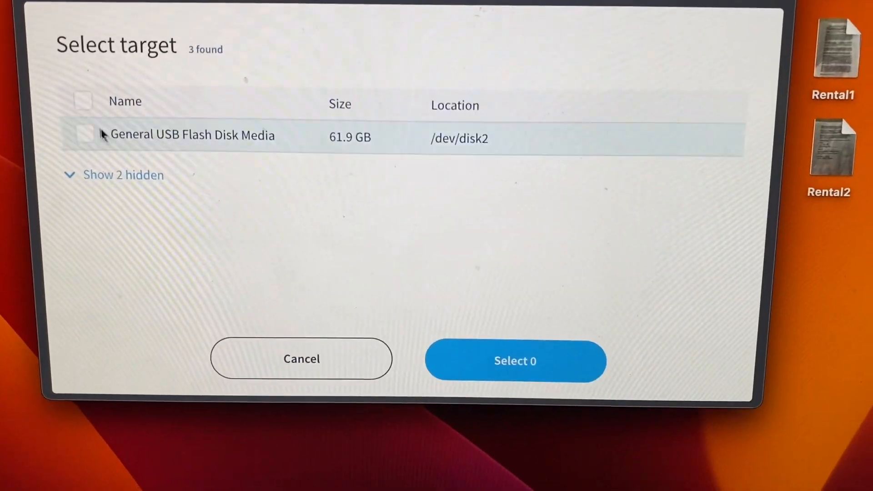
Target the 61.9 GB General USB Flash Disk, start flashing, and authorize the write
click(83, 134)
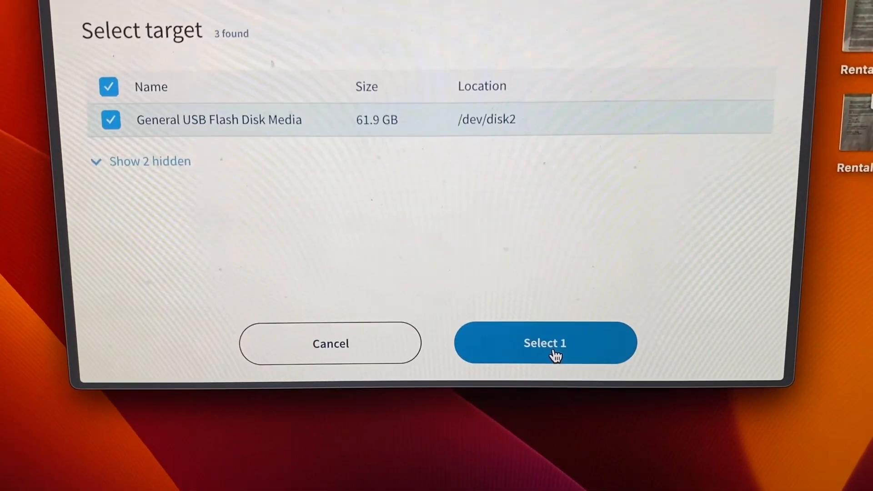
click(544, 342)
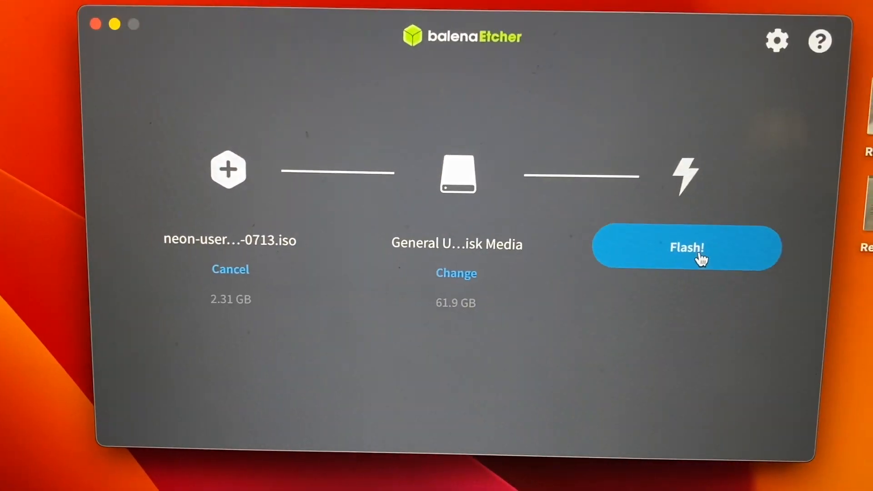
click(686, 248)
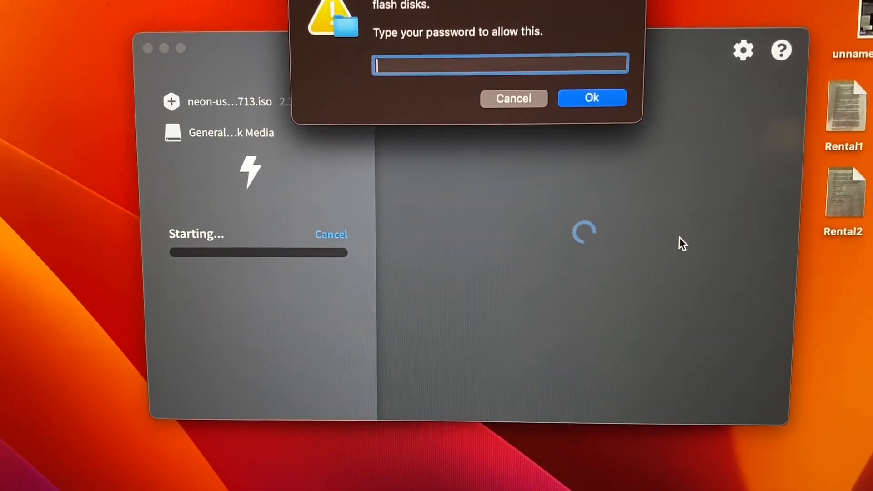
click(591, 98)
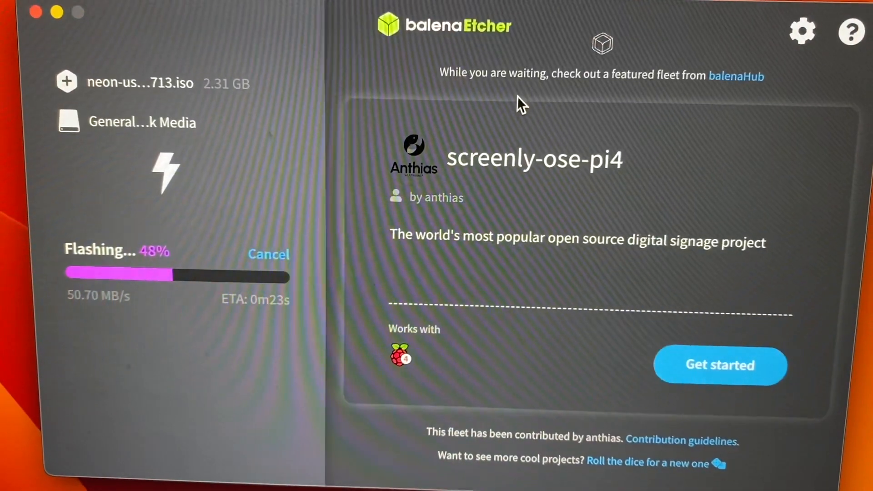